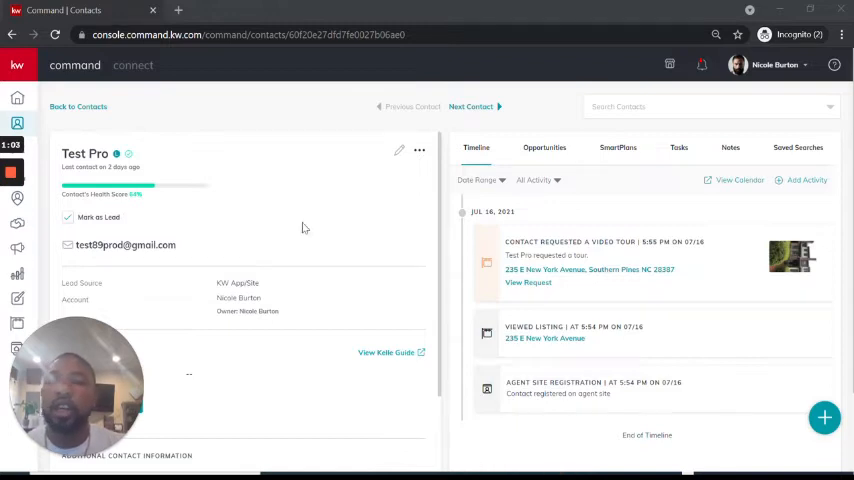
Scroll Test Pro's card past the empty home address, then return to the contacts list.
scroll(down, 3)
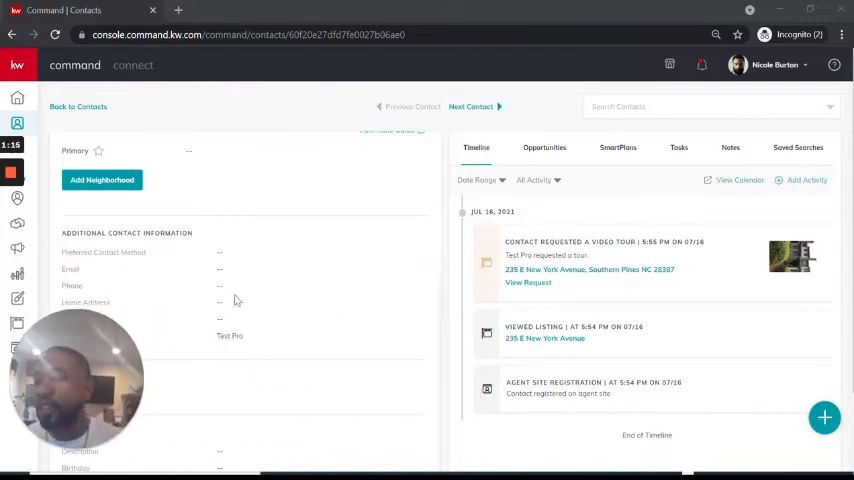
mouse_move(351, 264)
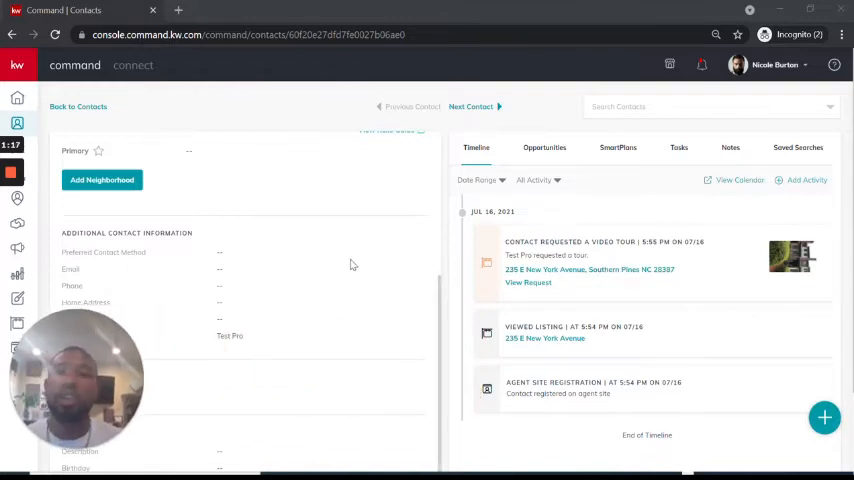
click(78, 106)
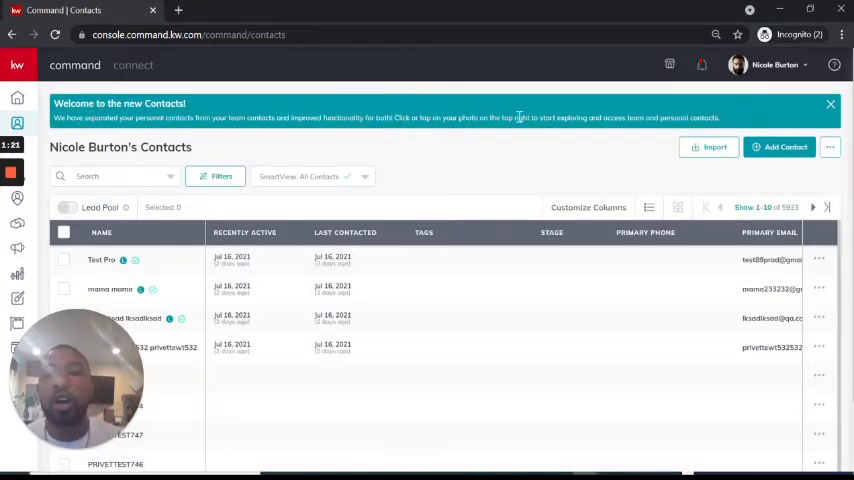
mouse_move(663, 135)
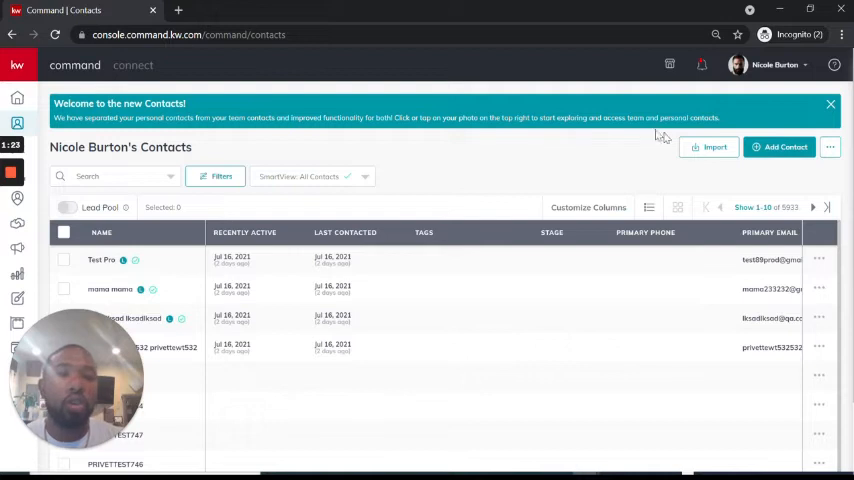
Open the Import Contacts dialog from the Import button above the contacts table.
click(709, 147)
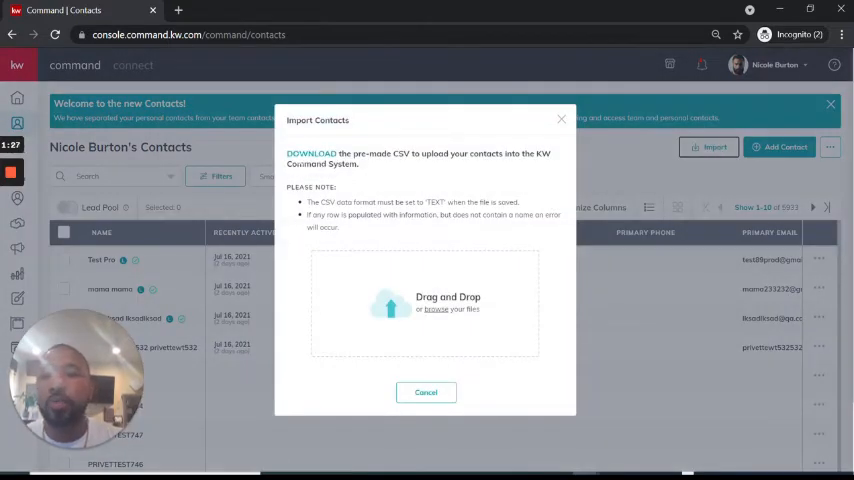
mouse_move(390, 187)
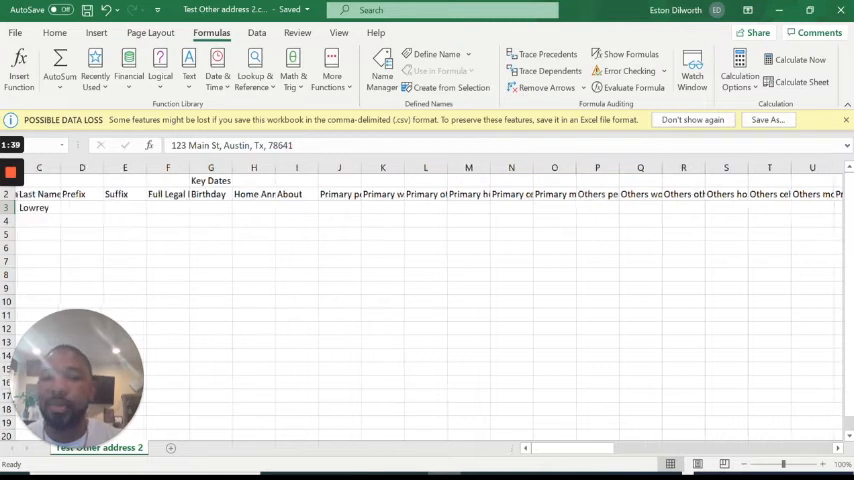
scroll(right, 3)
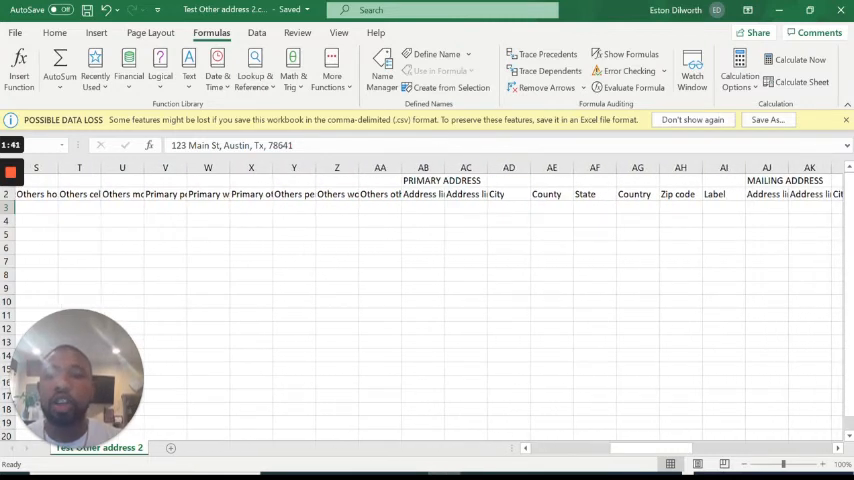
scroll(right, 3)
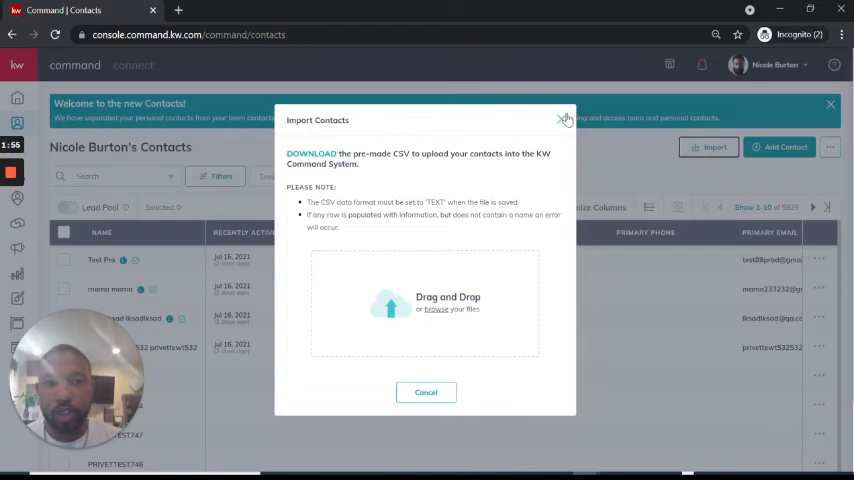
mouse_move(366, 232)
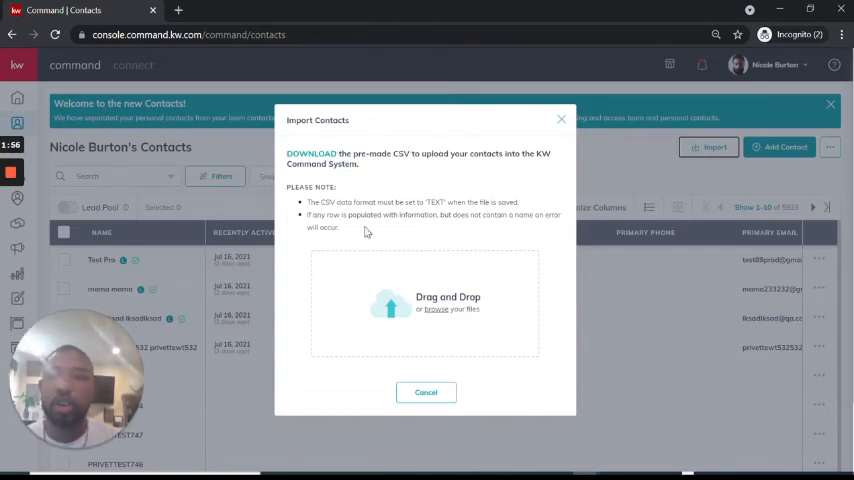
mouse_move(302, 271)
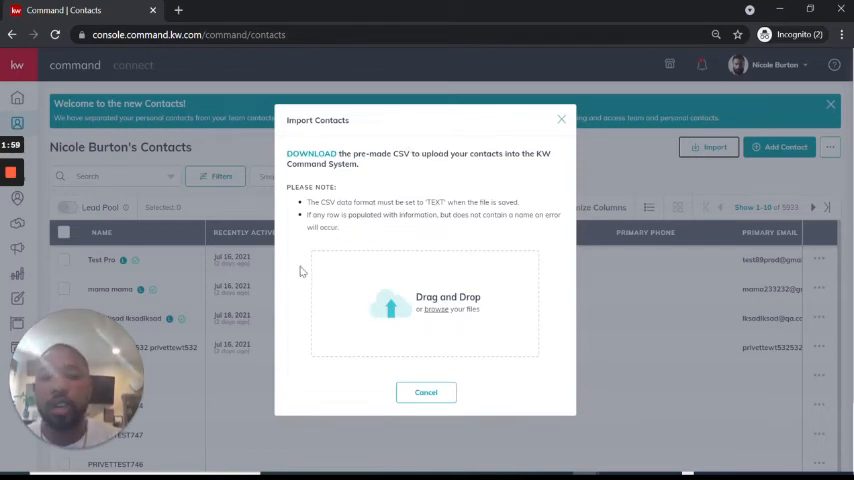
mouse_move(479, 354)
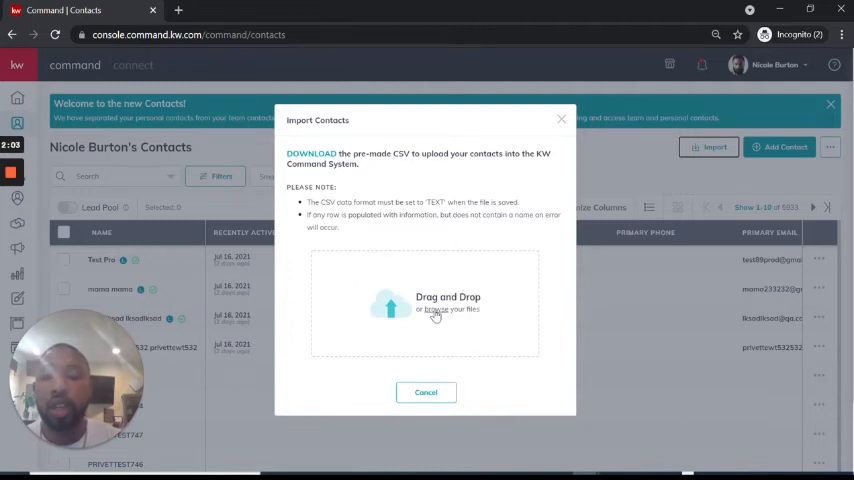
Choose 'Test Other address 2.csv' from the Downloads folder as the upload file.
click(434, 309)
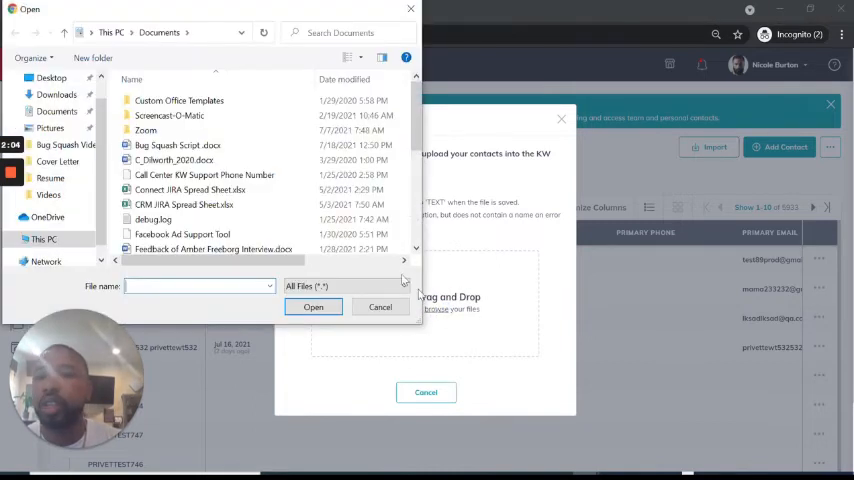
mouse_move(100, 105)
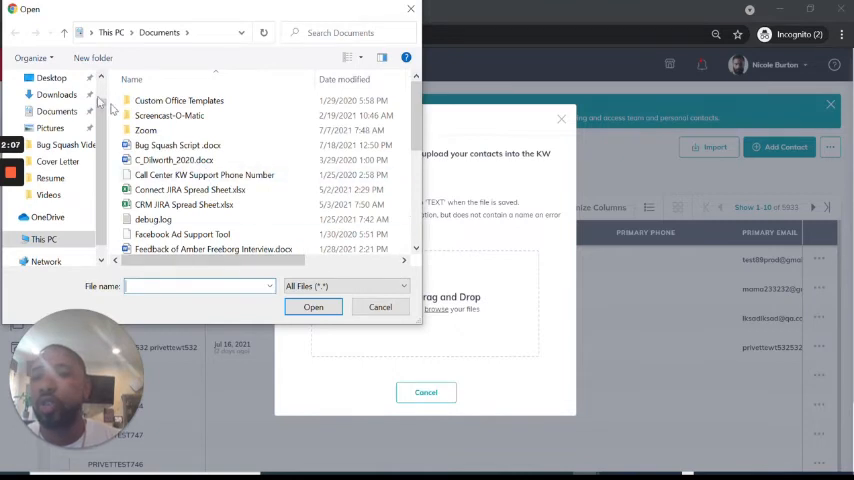
click(56, 94)
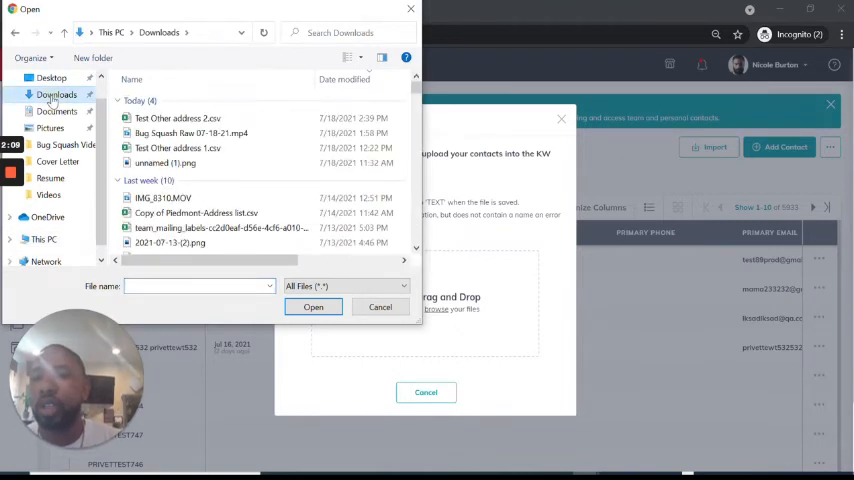
click(177, 118)
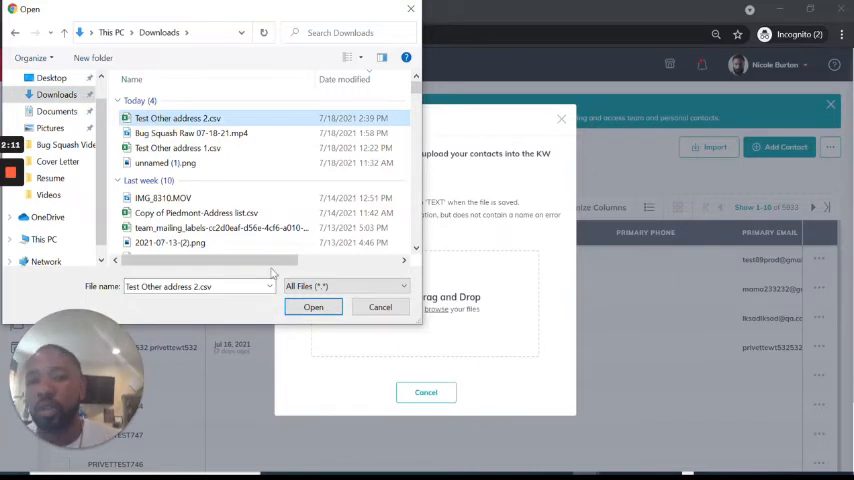
click(313, 307)
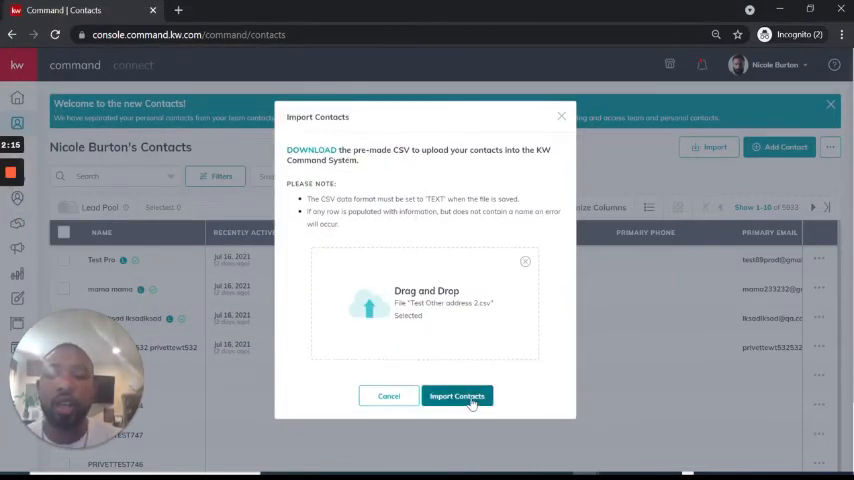
Submit the contact import and dismiss the Submitted confirmation with Finish.
click(457, 396)
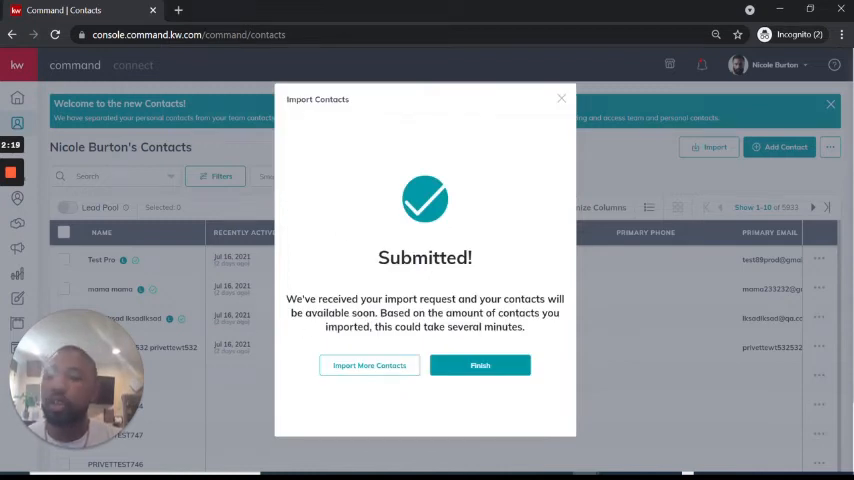
click(480, 365)
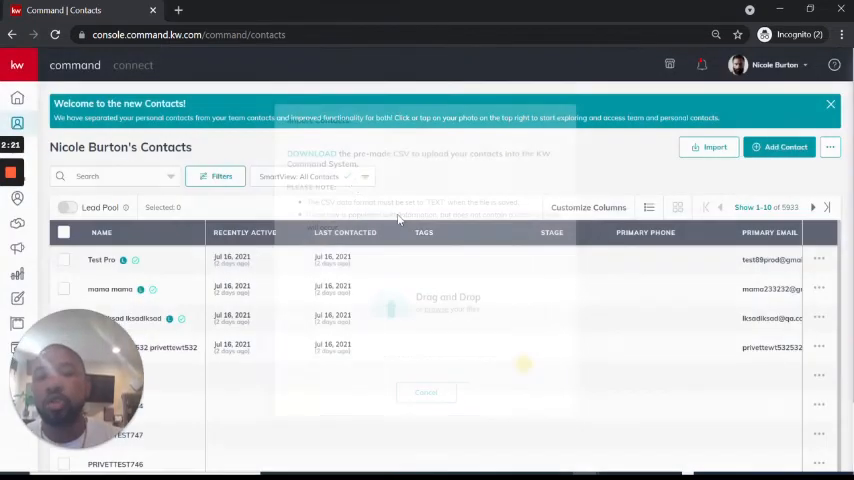
click(115, 176)
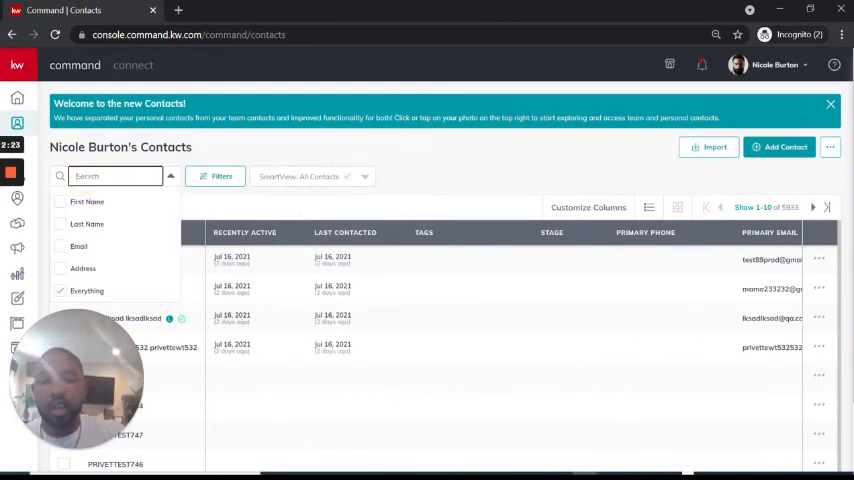
text(mike l)
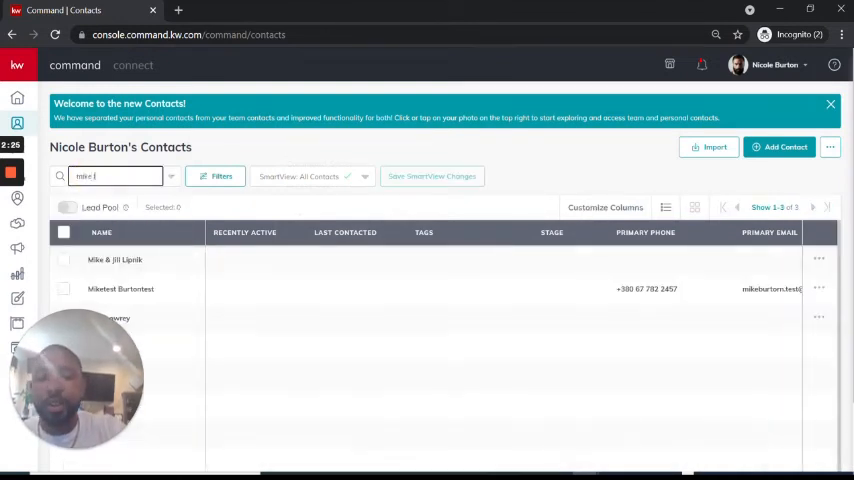
text(ow)
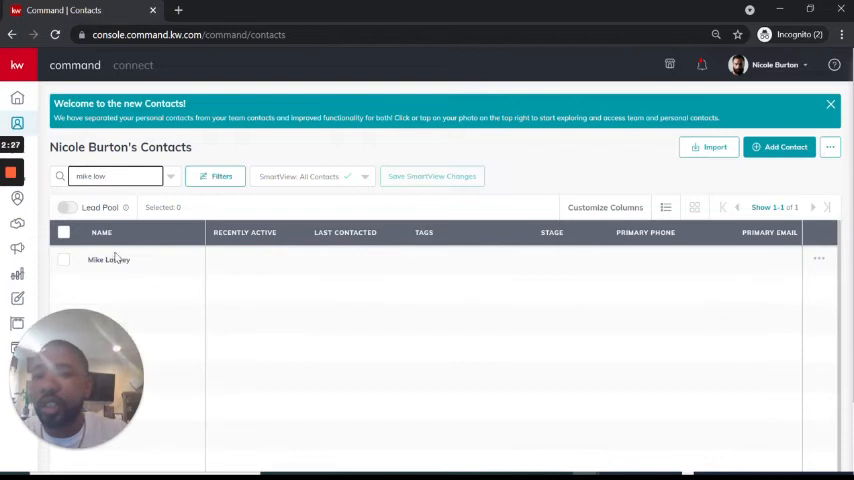
click(108, 259)
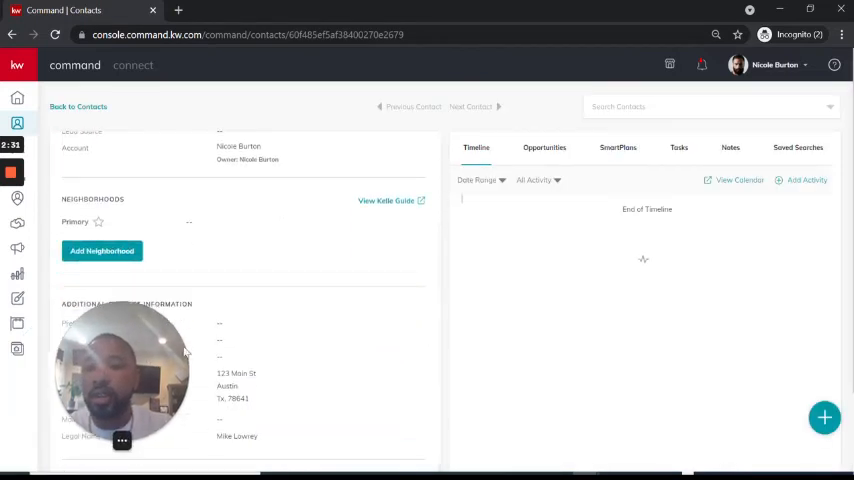
Scroll Mike Lowrey's card to view the 123 Main St, Austin home address.
scroll(down, 3)
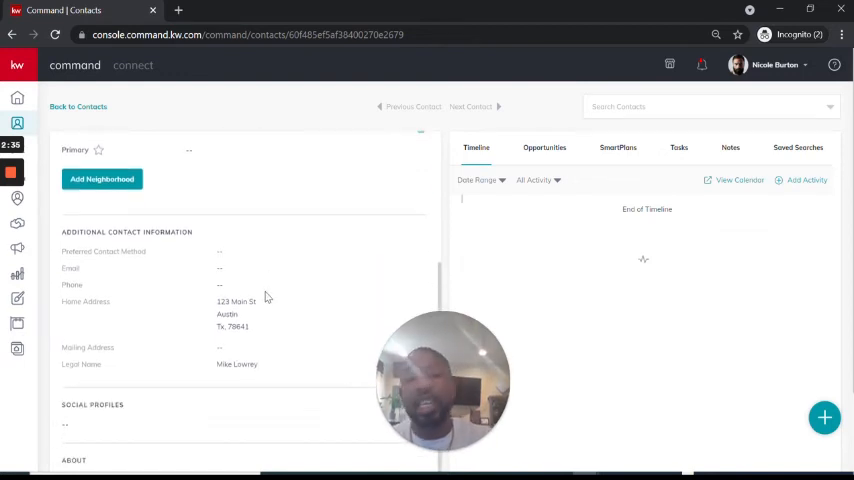
scroll(down, 3)
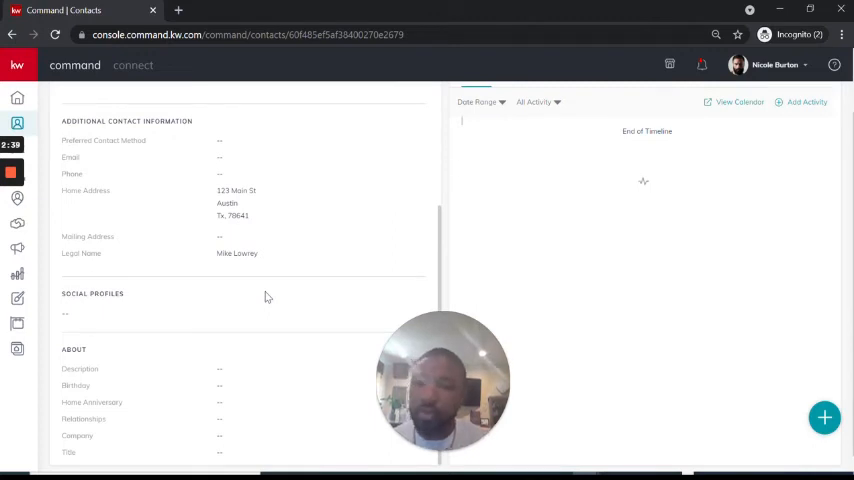
drag(443, 380, 85, 380)
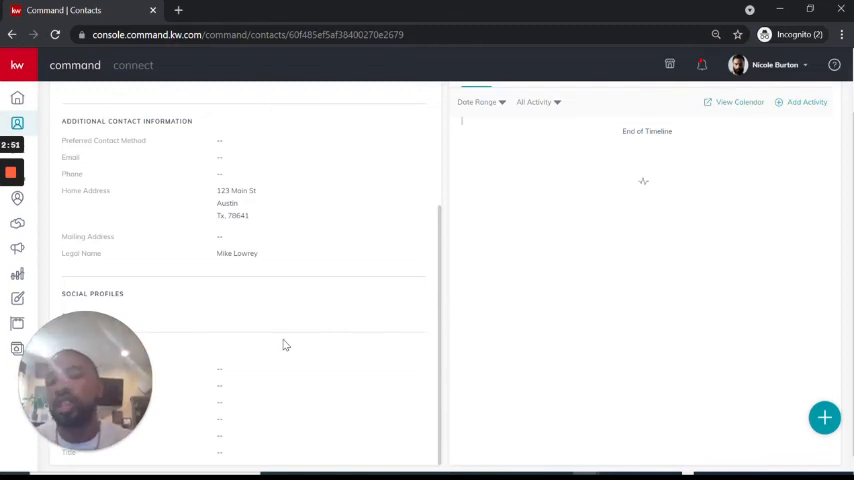
mouse_move(262, 250)
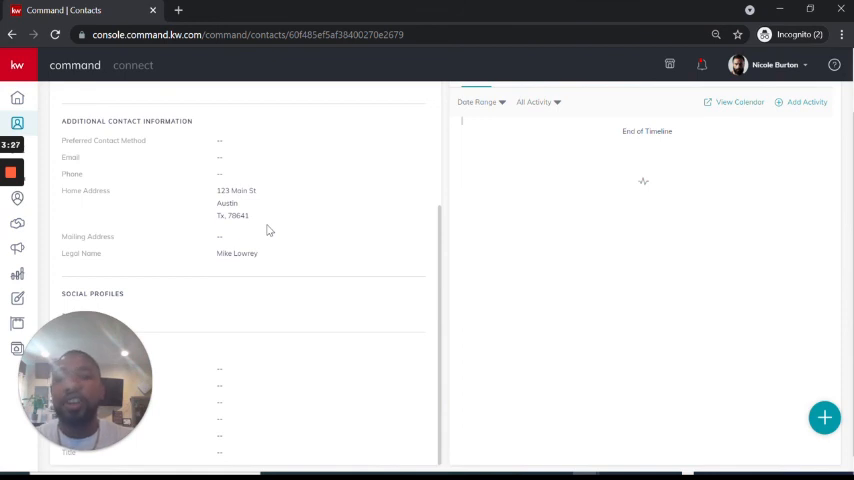
mouse_move(112, 196)
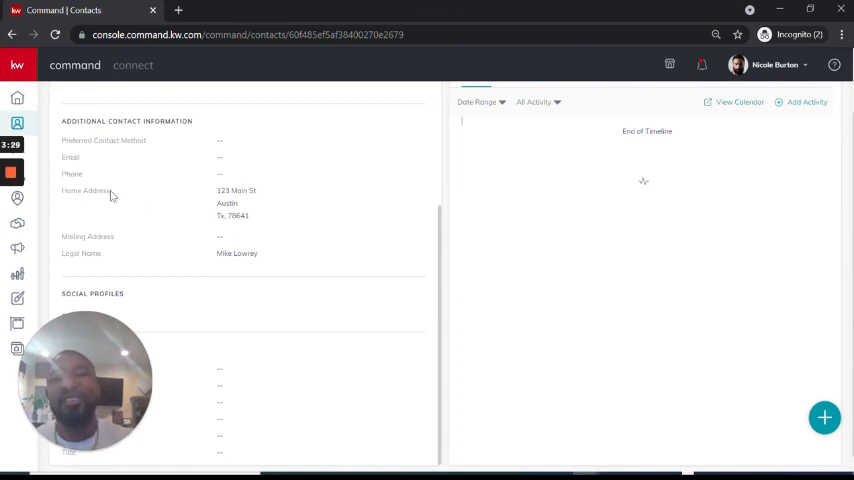